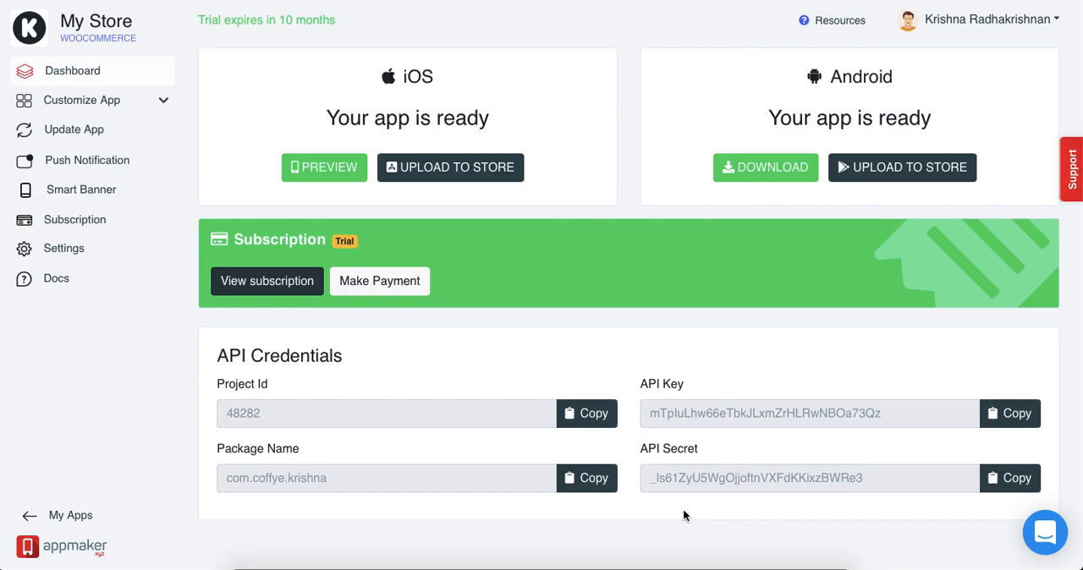
pyautogui.moveTo(190, 227)
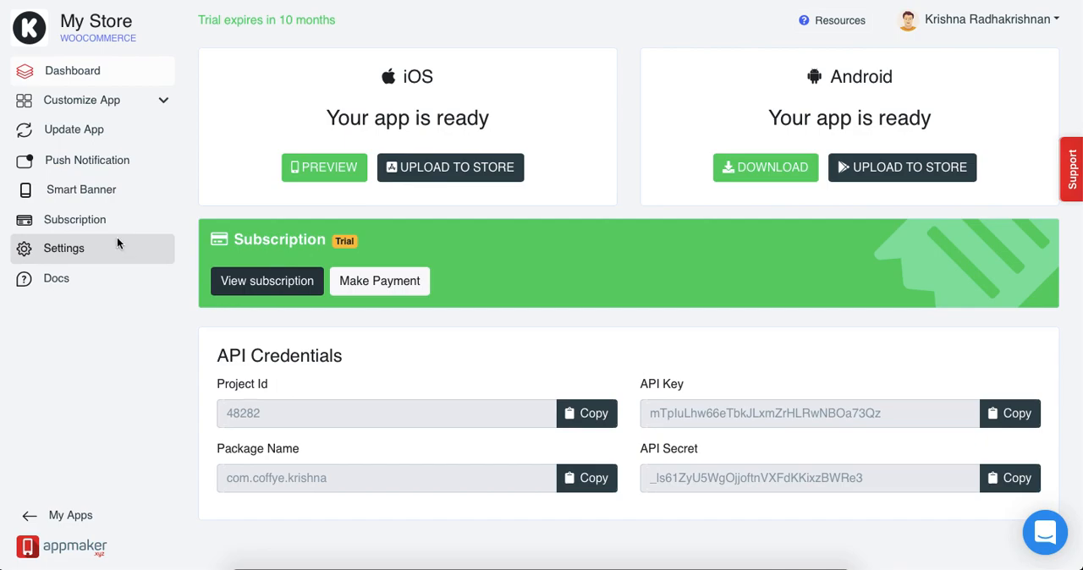
# Go to the app's Settings and load the Checkout Settings page with its payment gateways.
pyautogui.click(64, 247)
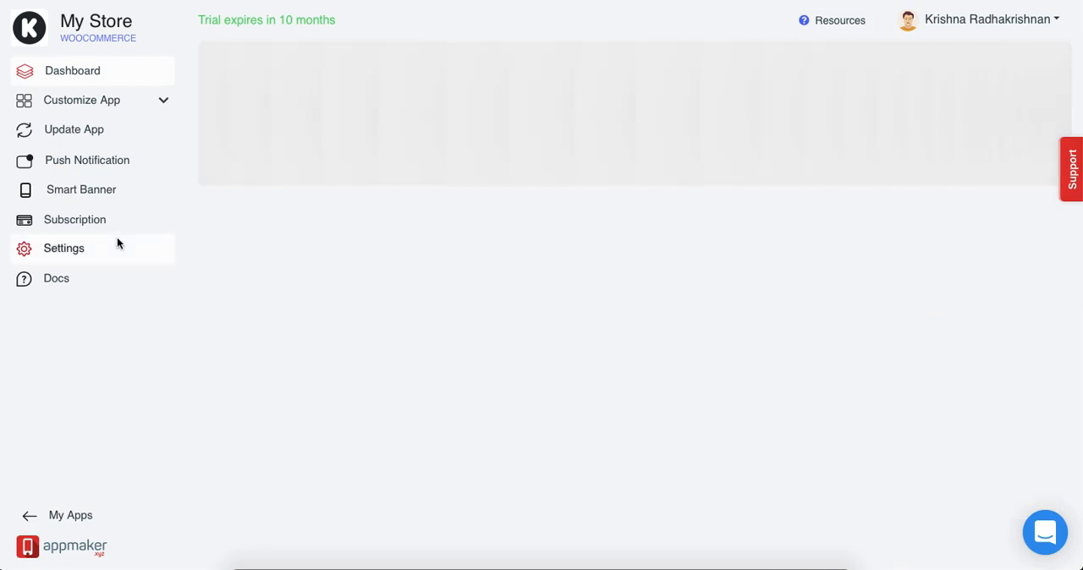
pyautogui.click(64, 247)
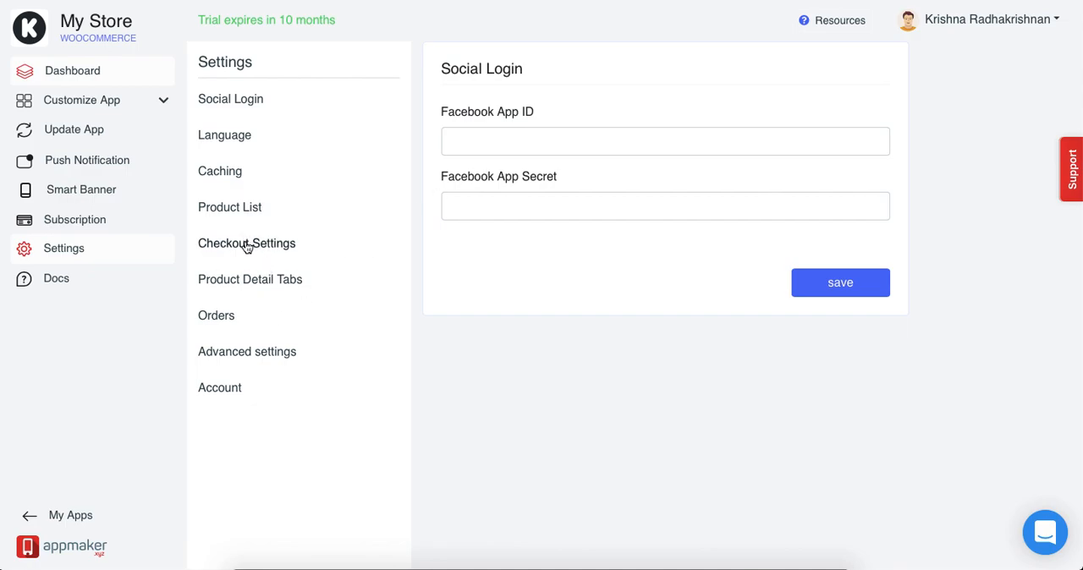
pyautogui.click(247, 244)
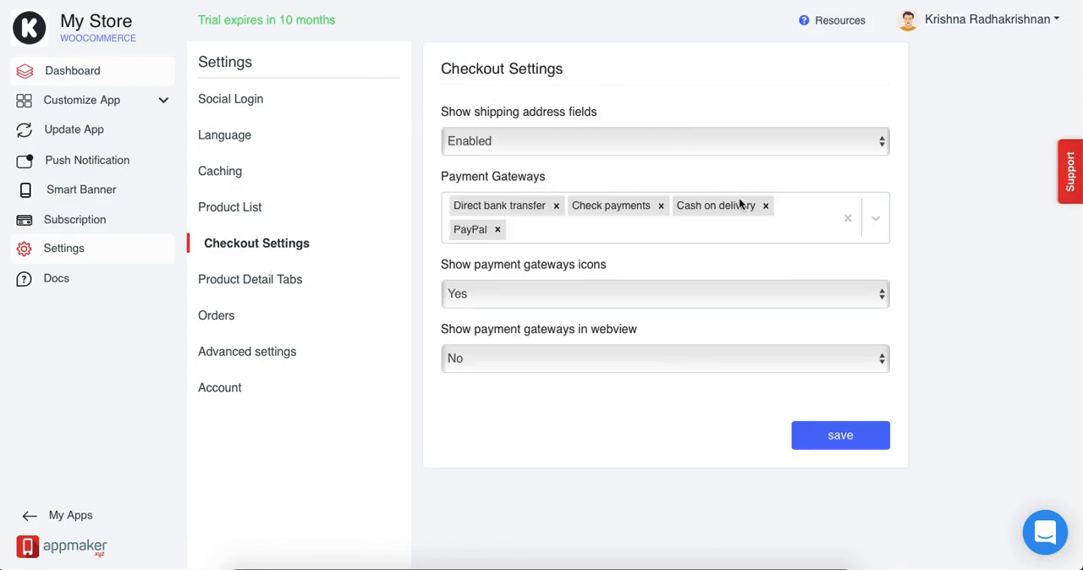
pyautogui.moveTo(647, 320)
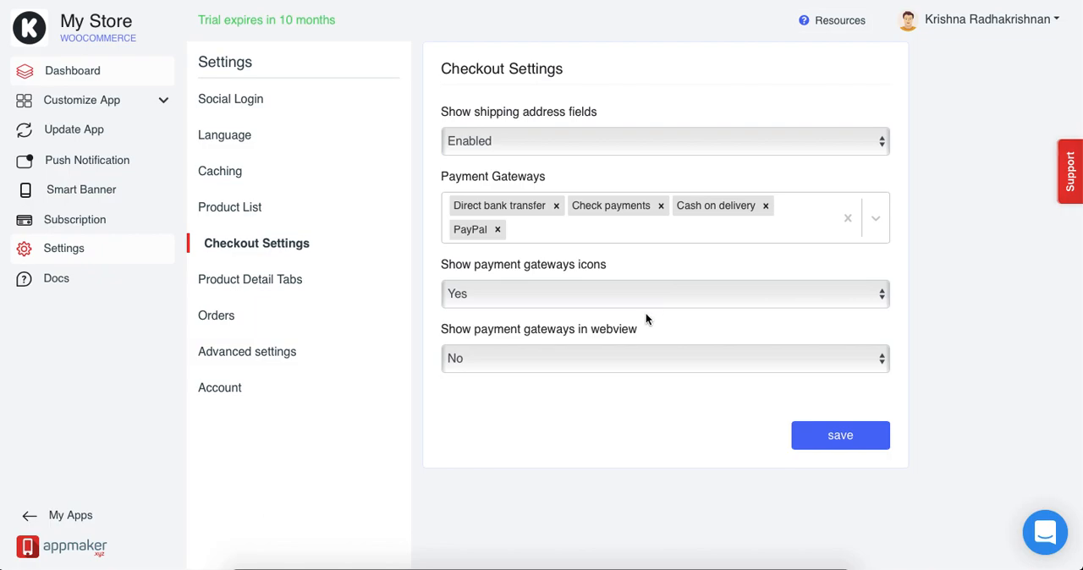
pyautogui.moveTo(665, 280)
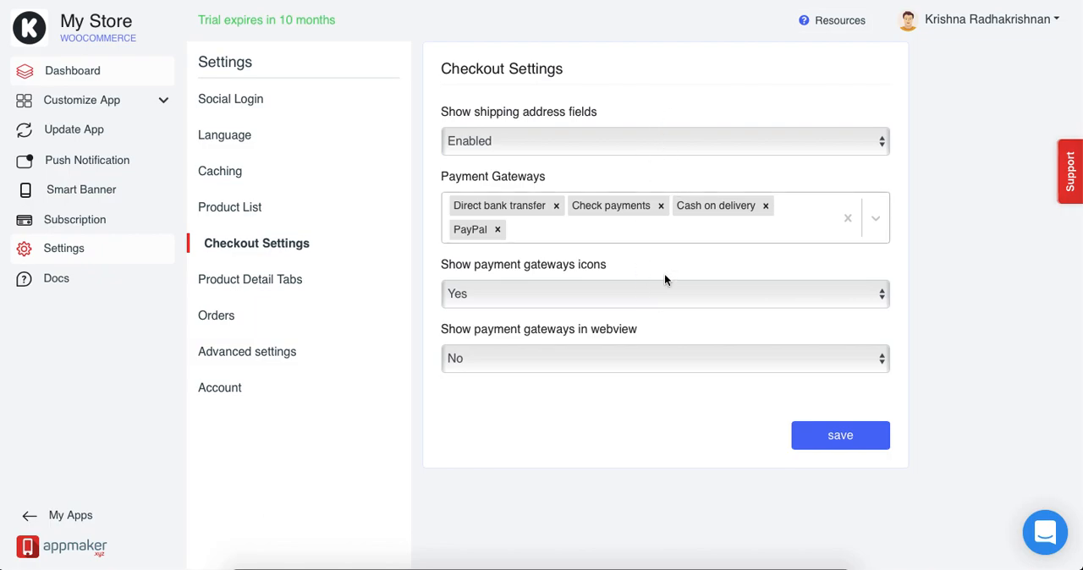
pyautogui.click(665, 140)
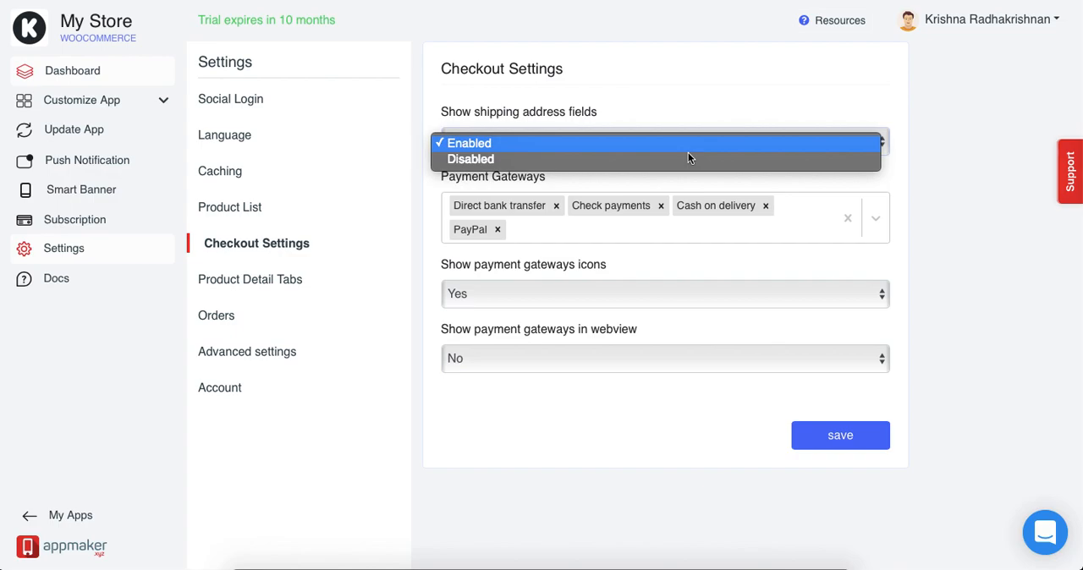
pyautogui.click(470, 142)
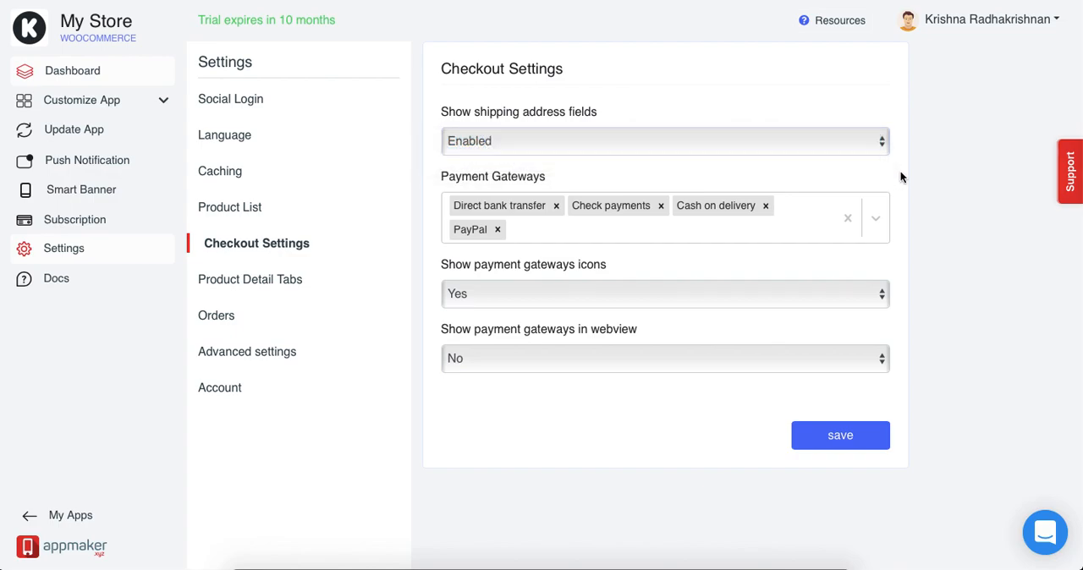
pyautogui.moveTo(511, 188)
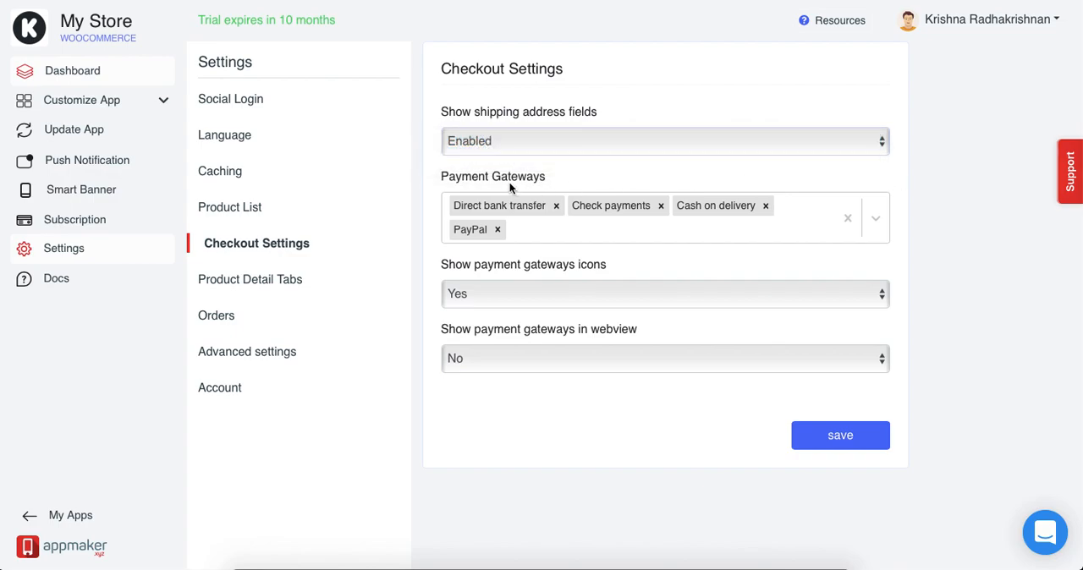
pyautogui.moveTo(522, 217)
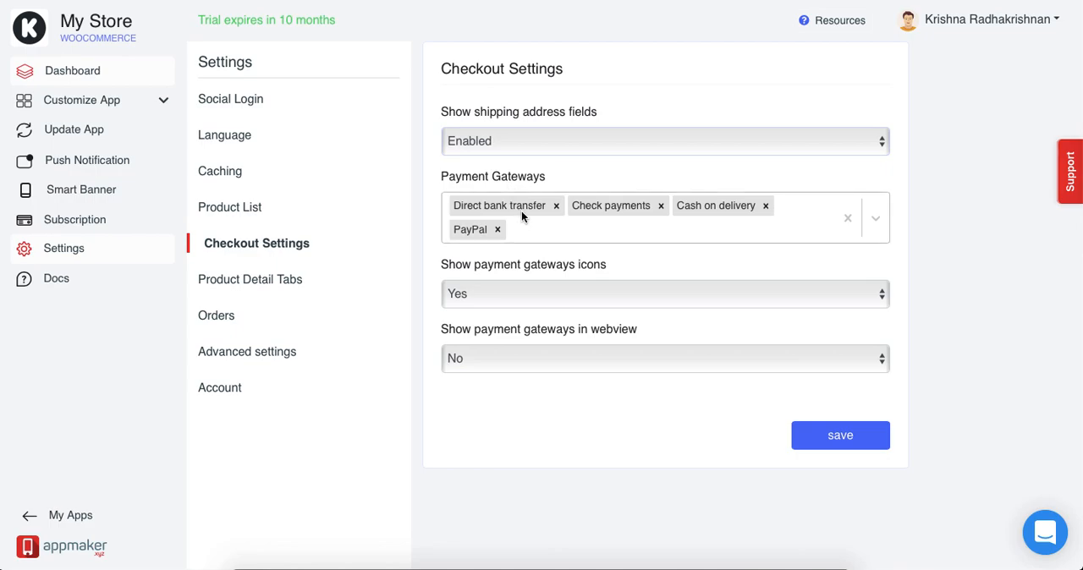
pyautogui.moveTo(530, 230)
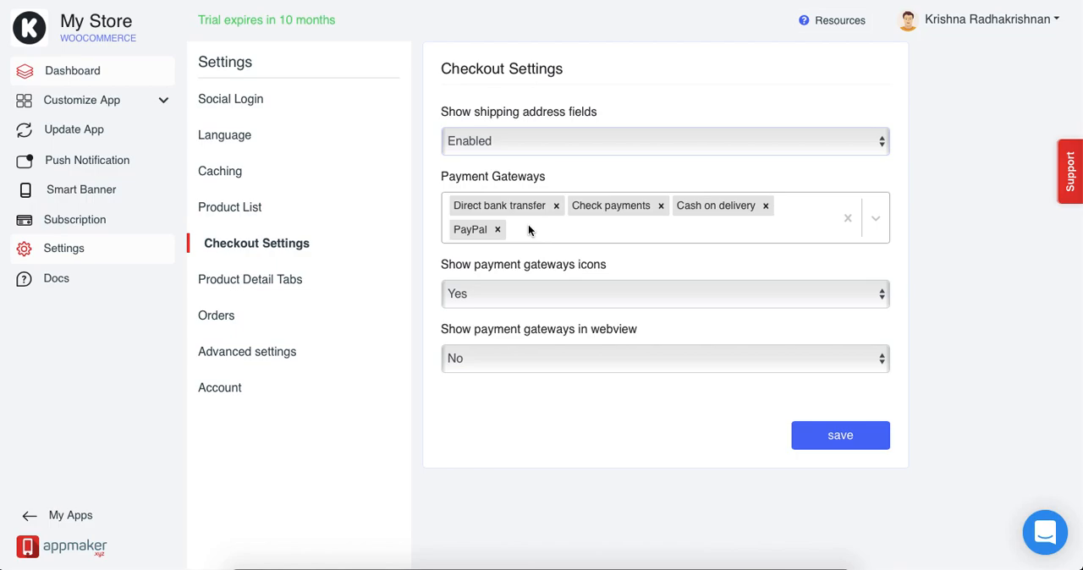
pyautogui.moveTo(498, 247)
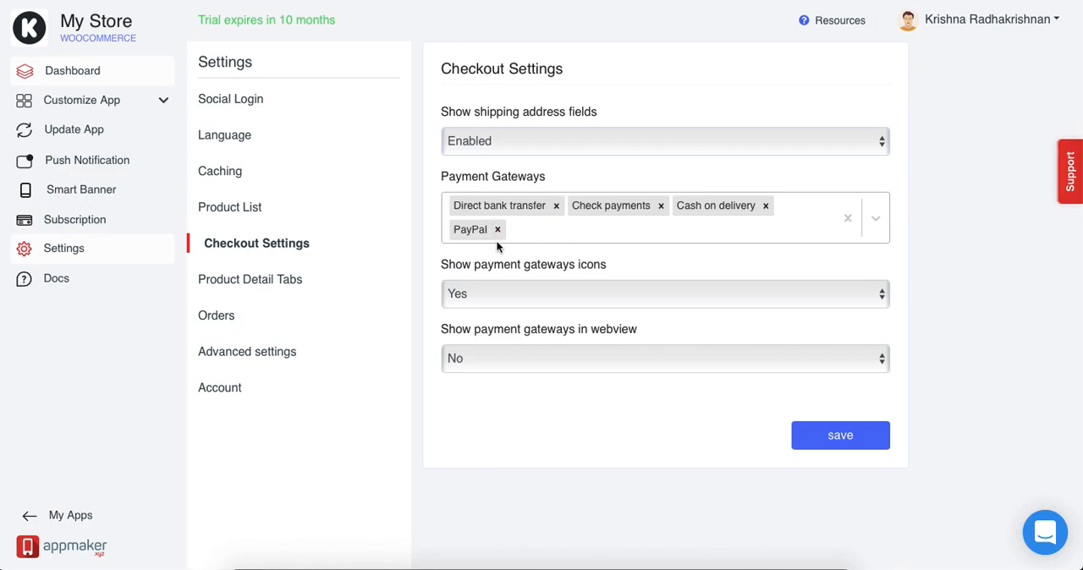
pyautogui.moveTo(501, 247)
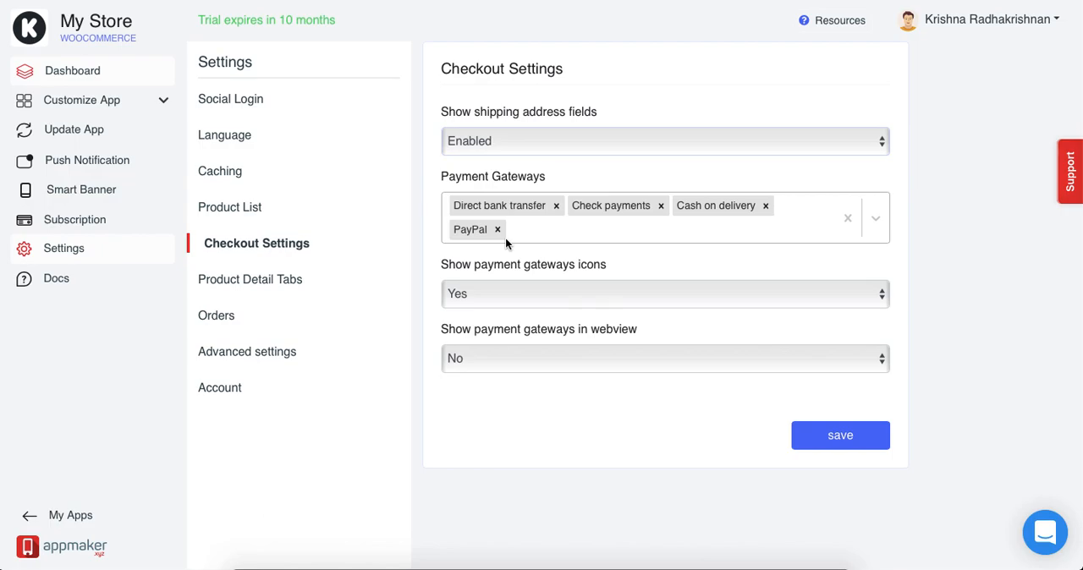
pyautogui.moveTo(512, 235)
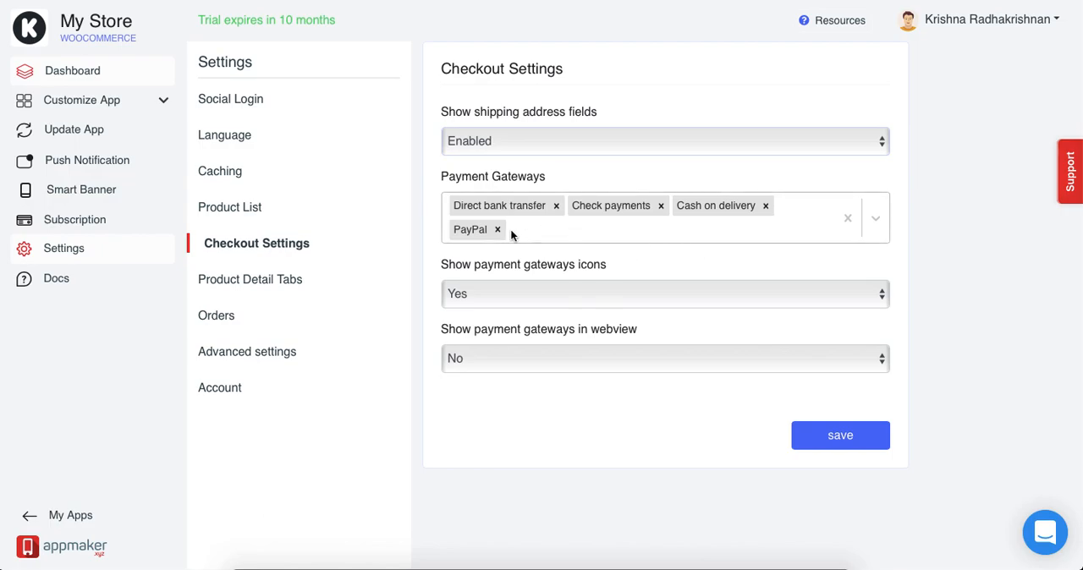
# Remove PayPal and Direct bank transfer so the Payment Gateways field is empty.
pyautogui.click(498, 230)
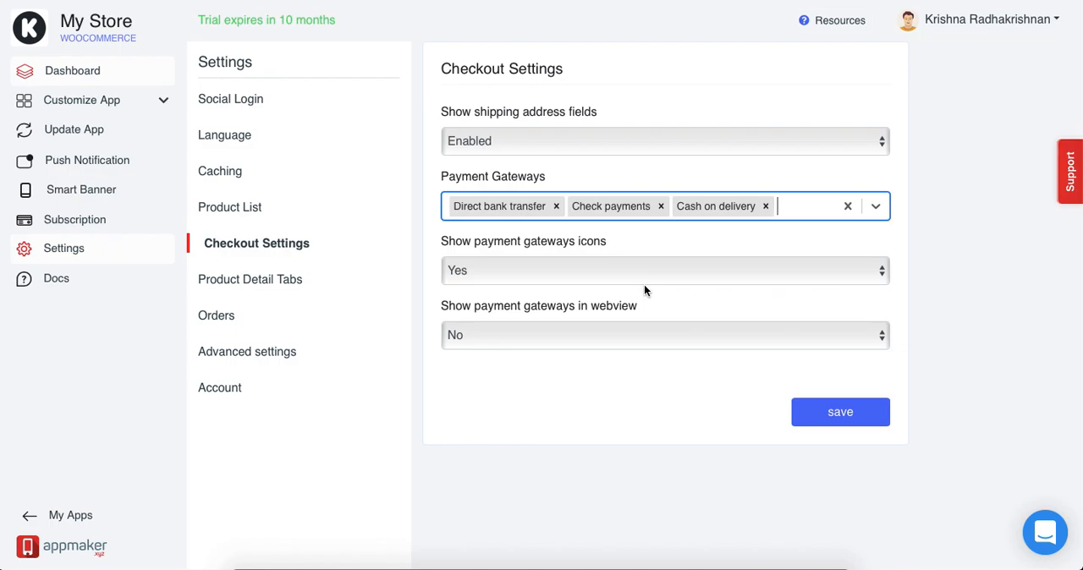
pyautogui.moveTo(771, 403)
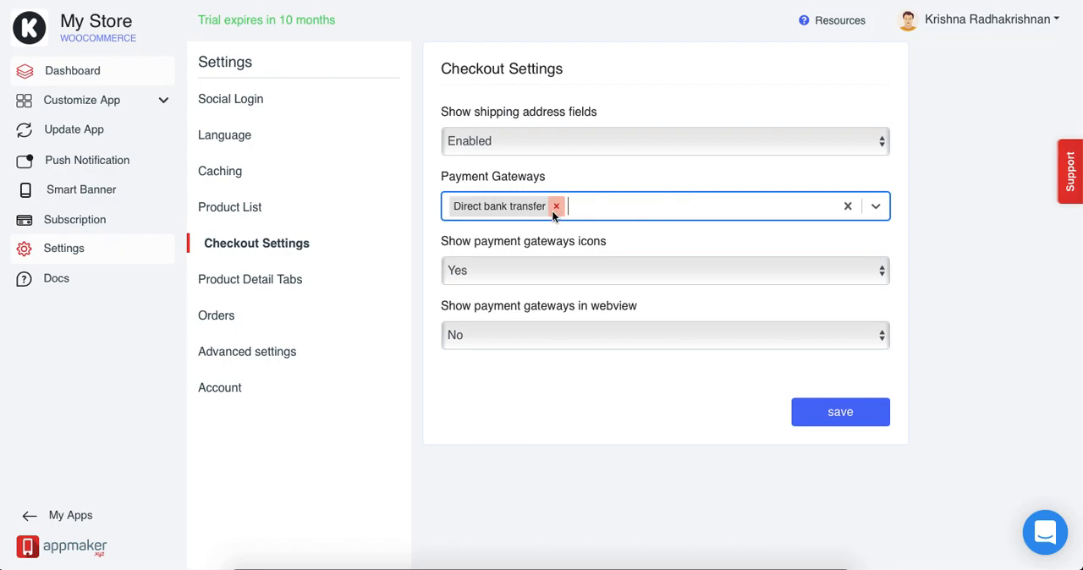
pyautogui.click(557, 206)
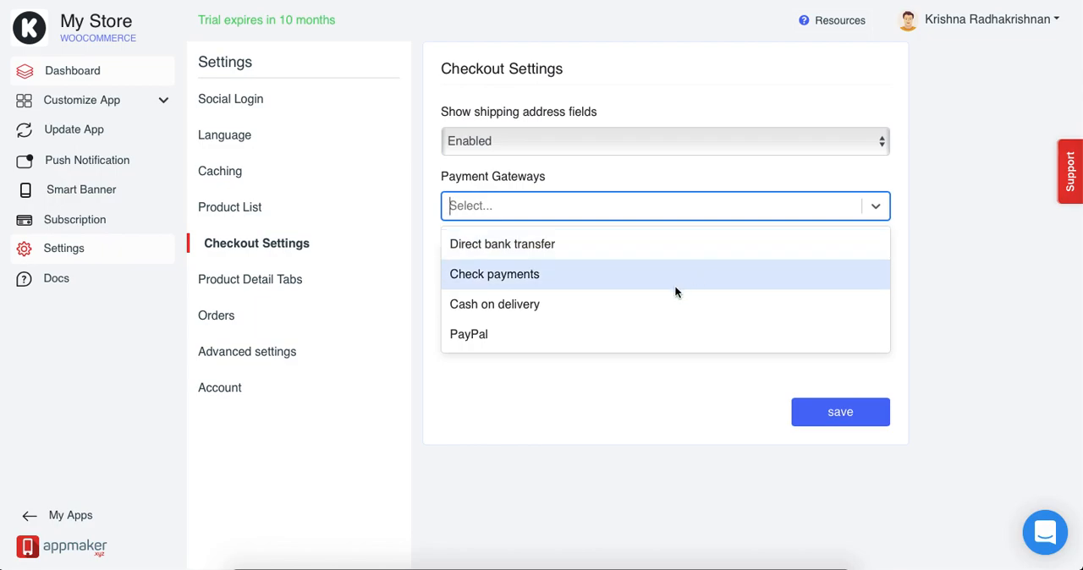
# Add Cash on delivery and Direct bank transfer as gateways, then clear the field entirely.
pyautogui.click(494, 304)
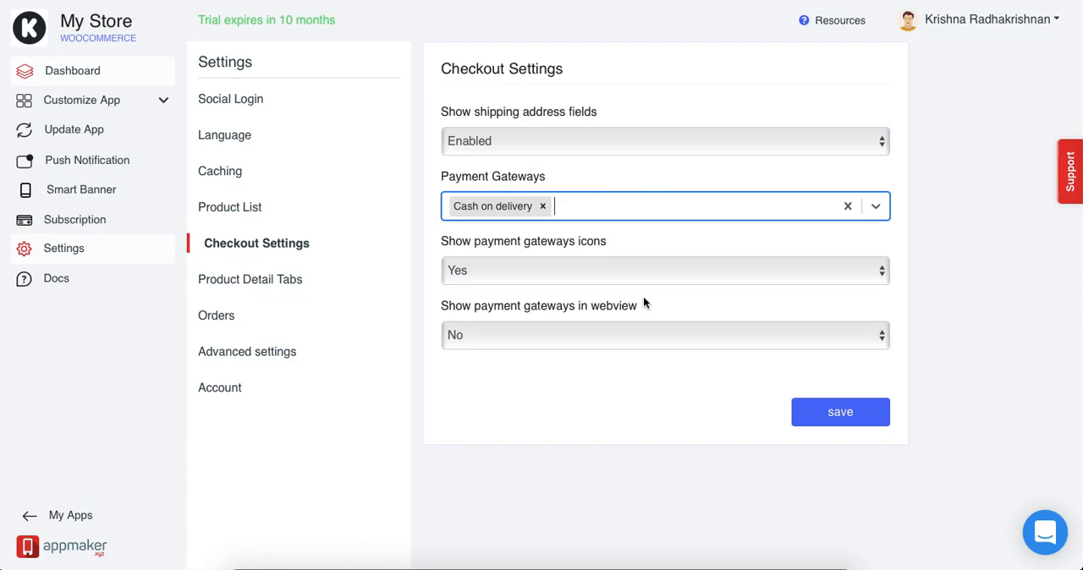
pyautogui.moveTo(538, 244)
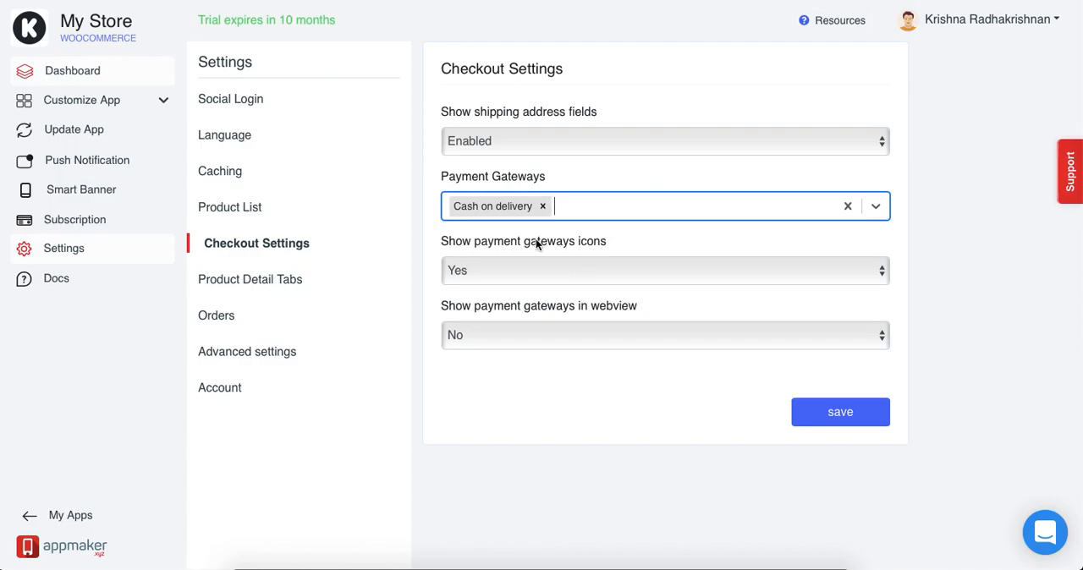
pyautogui.moveTo(484, 223)
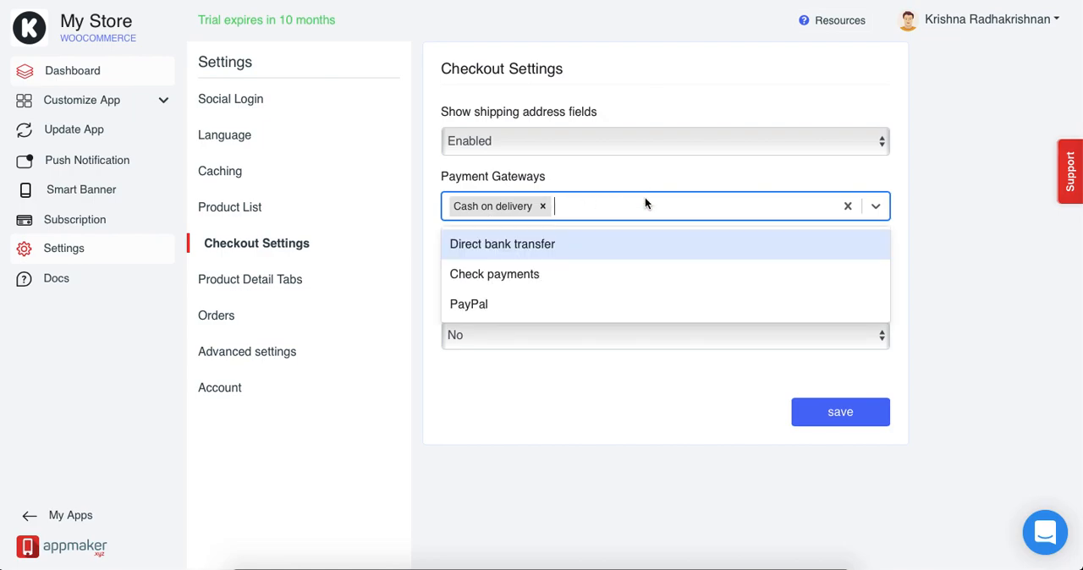
pyautogui.click(501, 244)
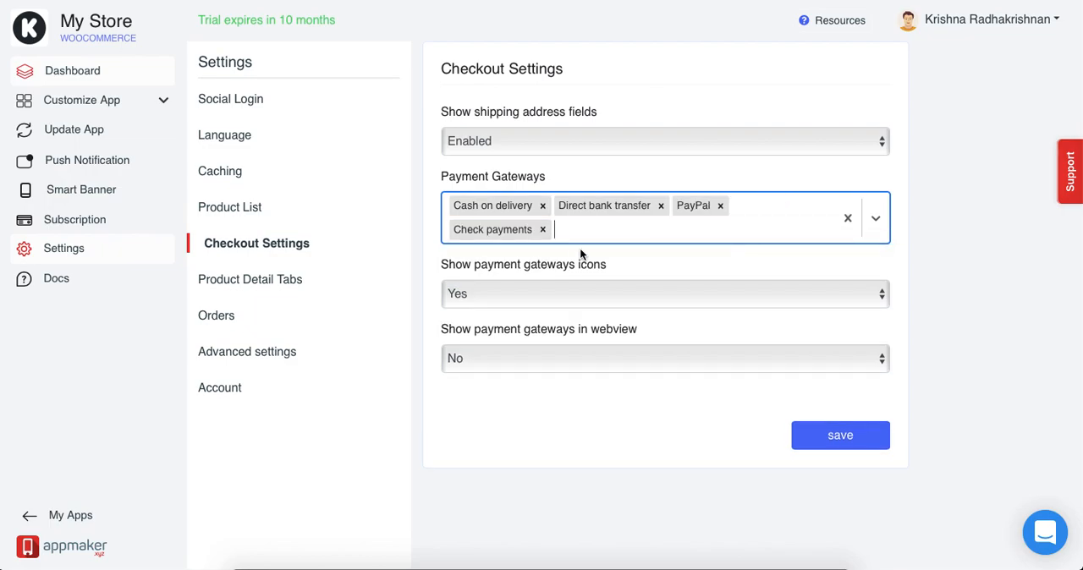
pyautogui.click(846, 217)
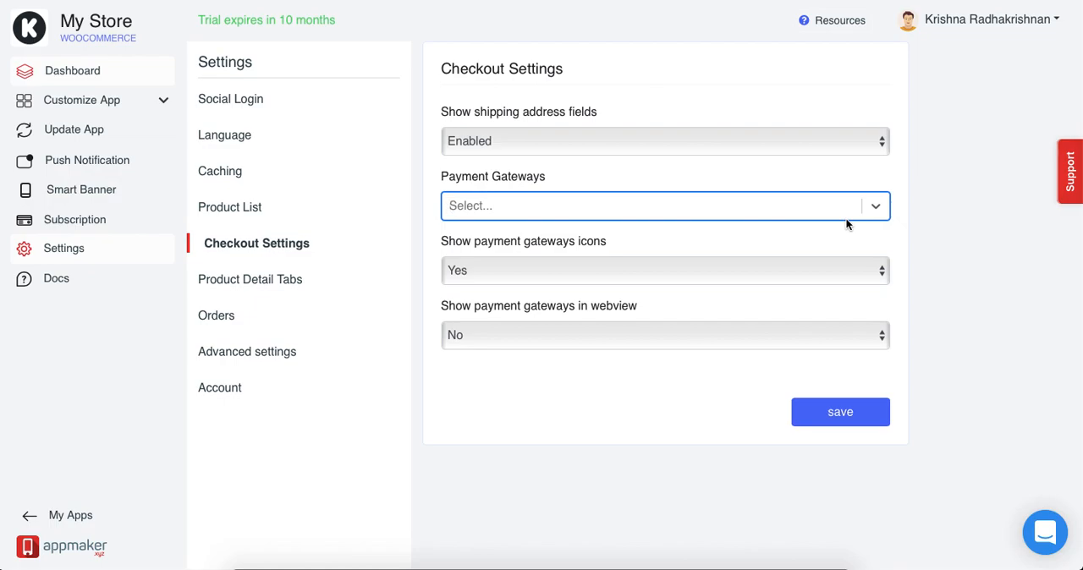
pyautogui.moveTo(701, 271)
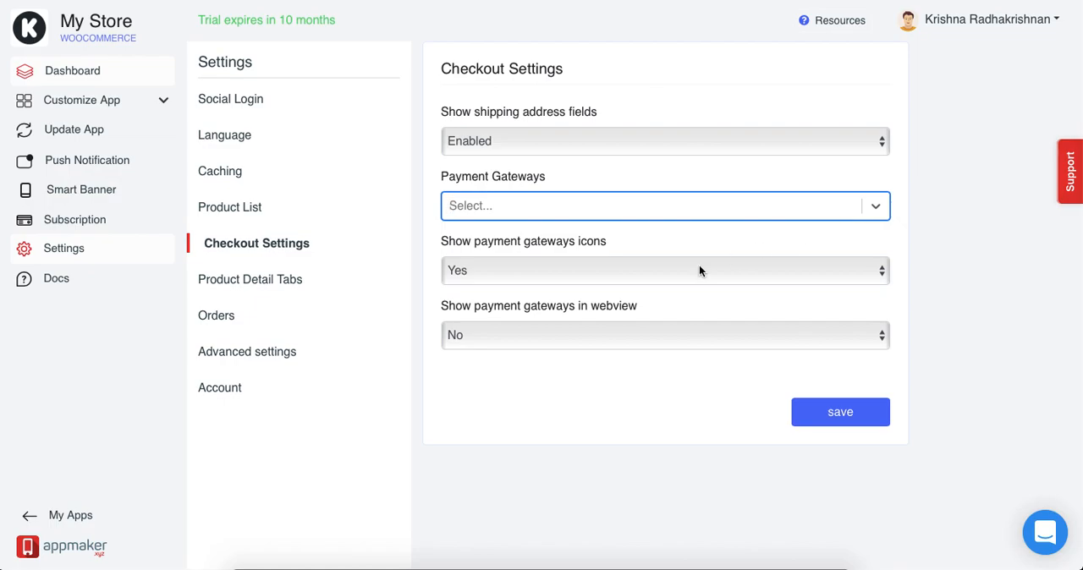
# Choose PayPal from the gateway list as the only checkout payment gateway.
pyautogui.click(665, 271)
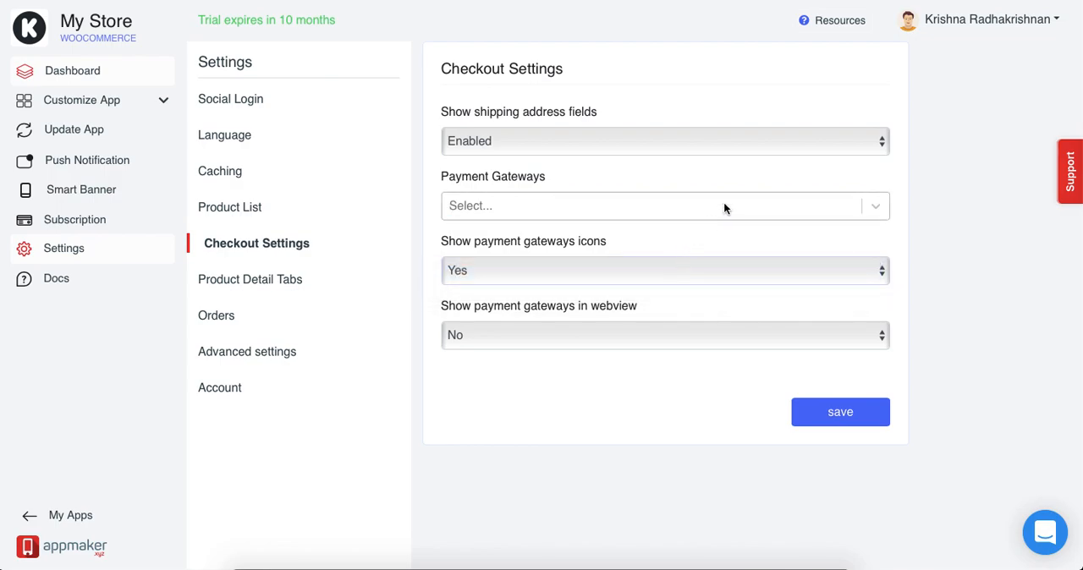
pyautogui.click(664, 207)
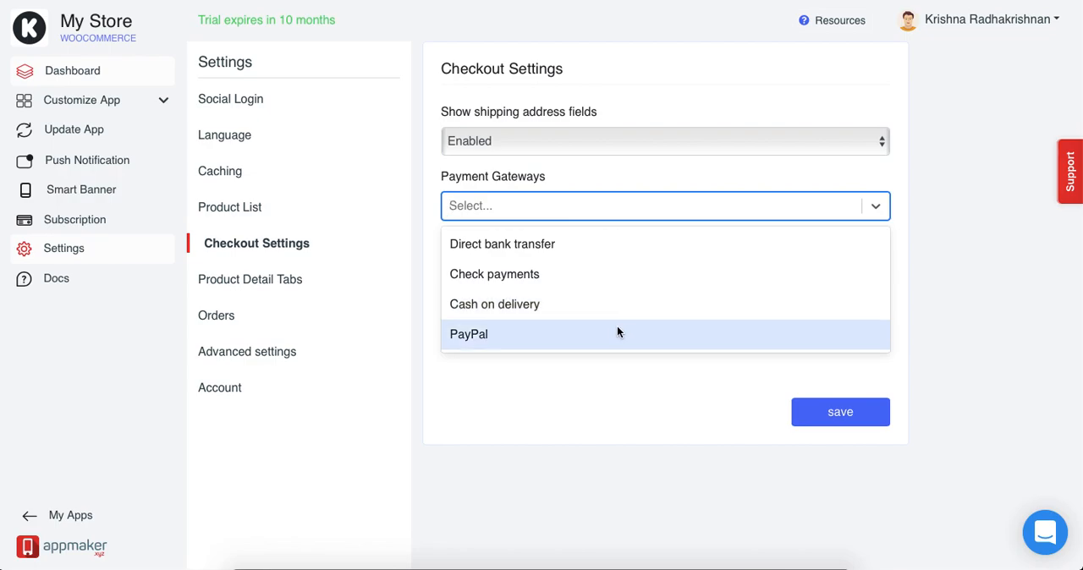
pyautogui.click(467, 334)
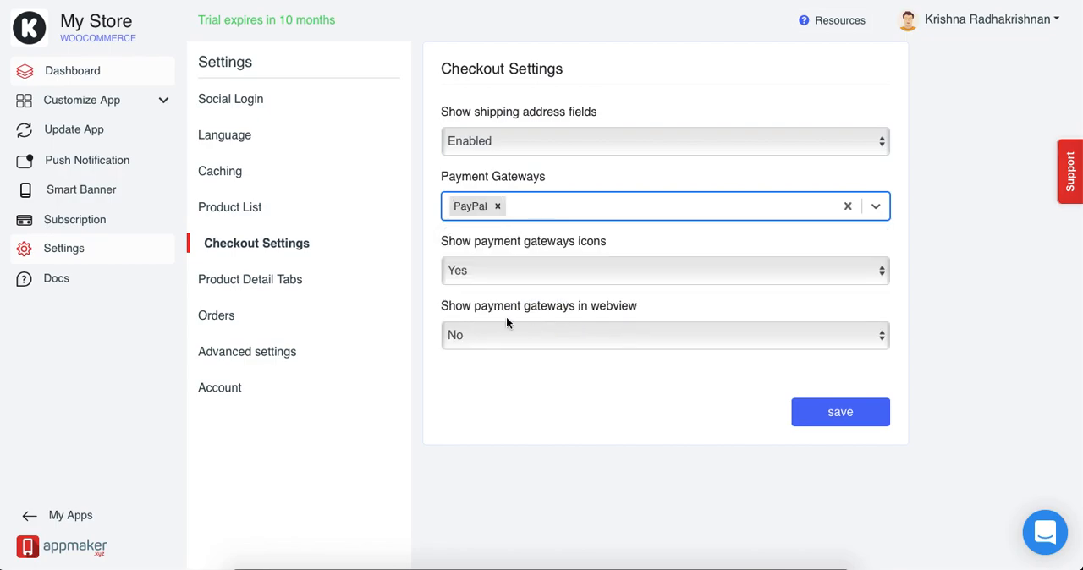
pyautogui.moveTo(518, 258)
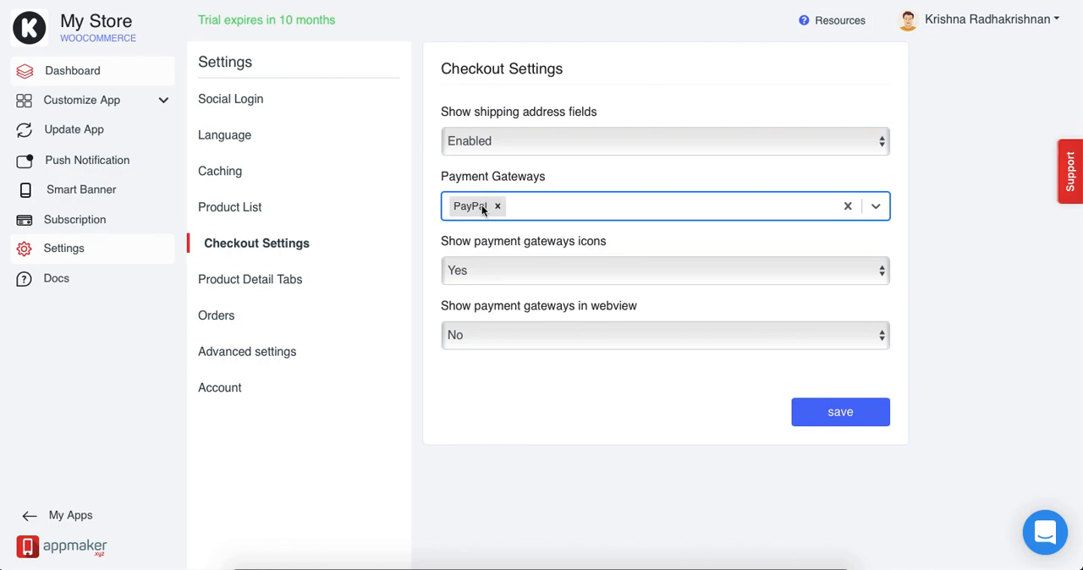
pyautogui.moveTo(471, 218)
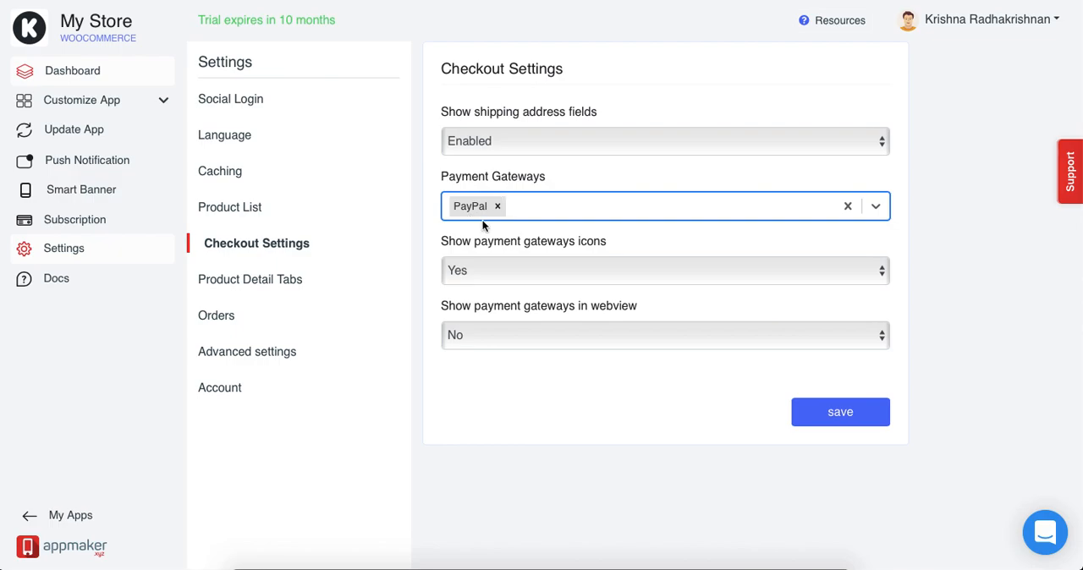
pyautogui.moveTo(531, 335)
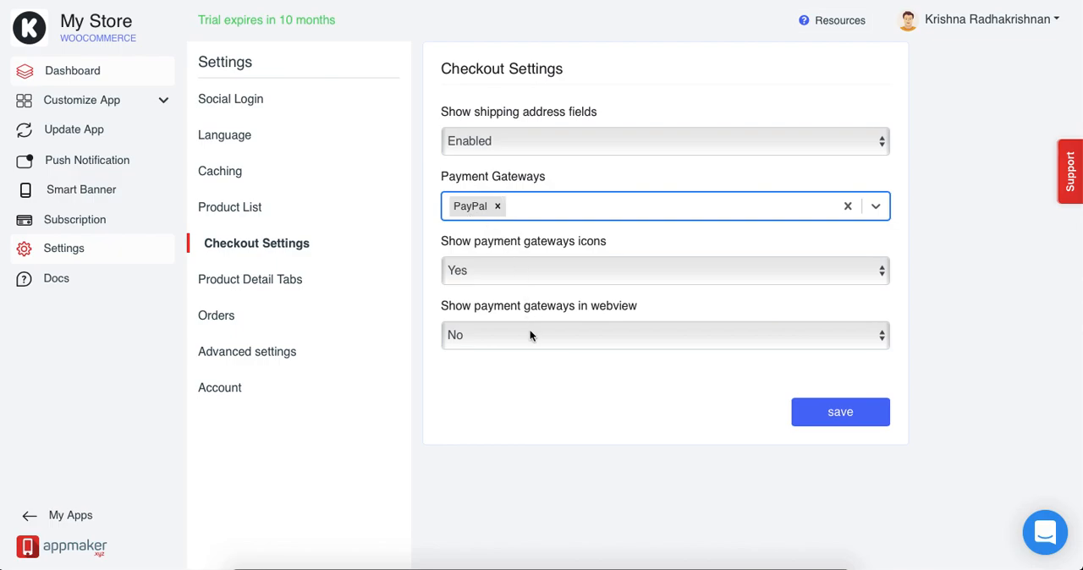
pyautogui.click(665, 335)
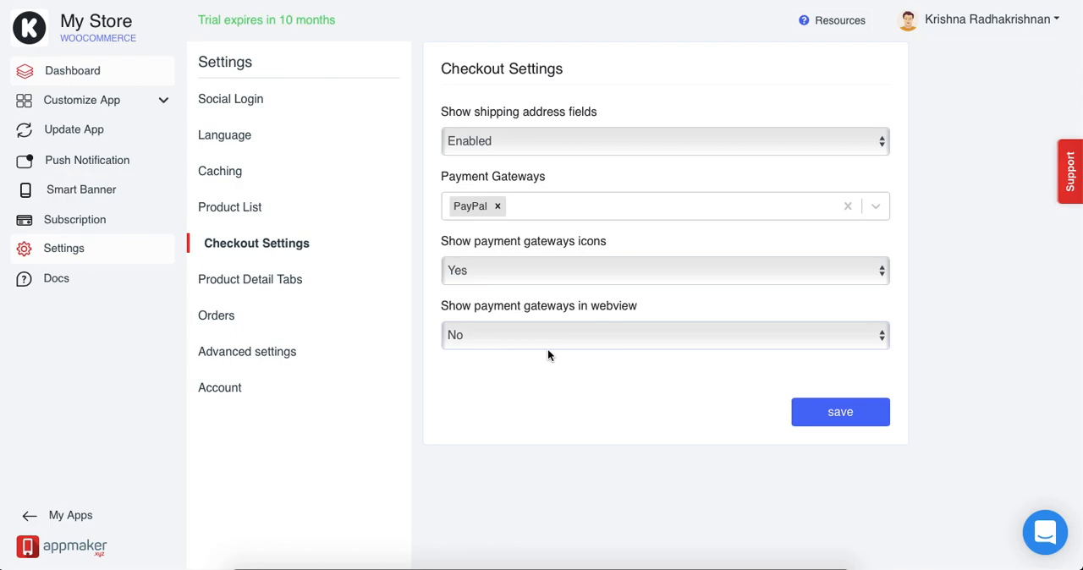
# Set 'Show payment gateways in webview' to Yes and save the checkout settings.
pyautogui.click(665, 335)
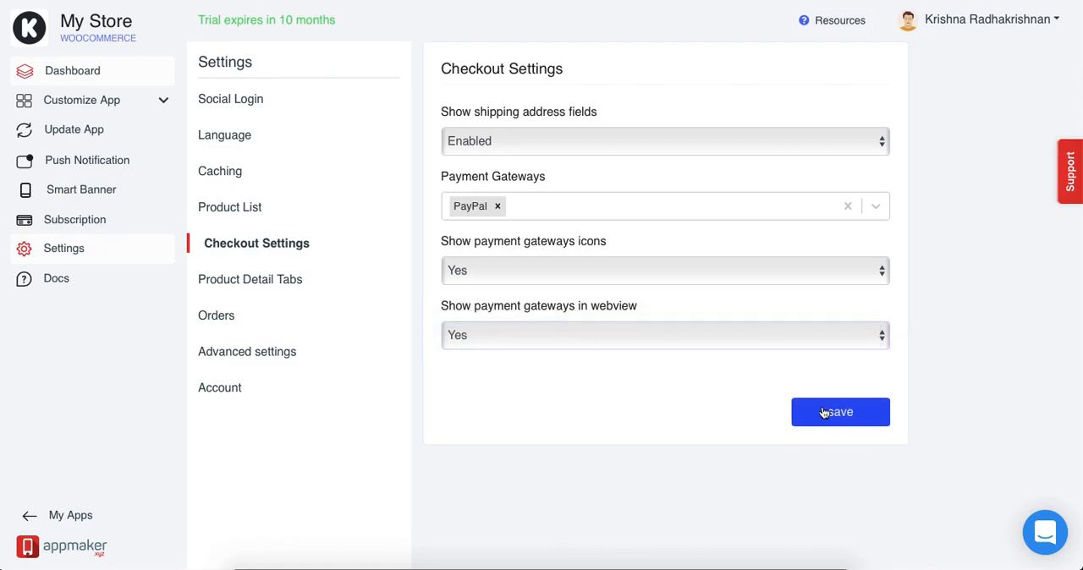
pyautogui.click(840, 413)
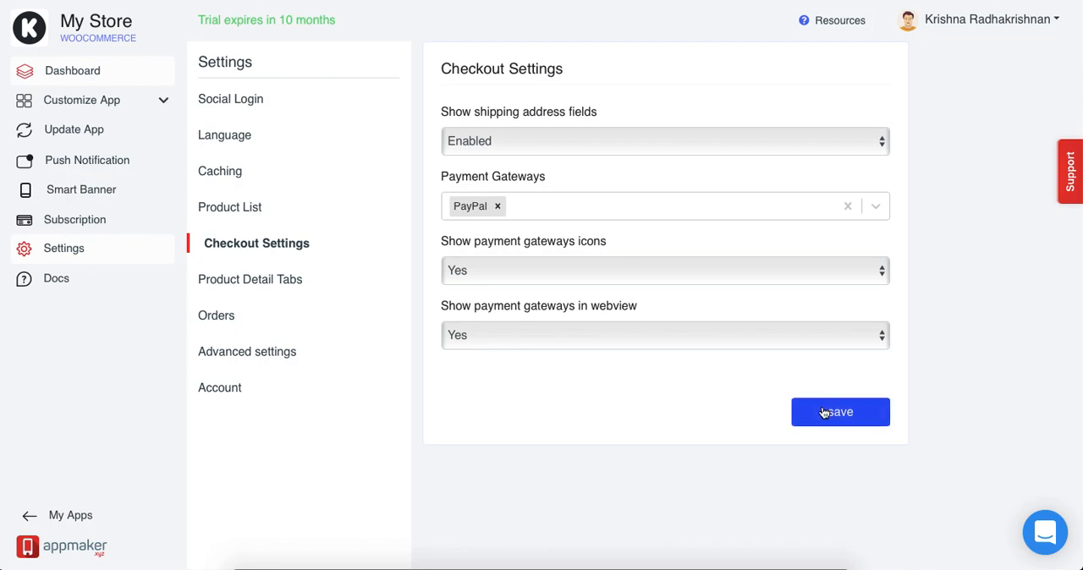
pyautogui.click(839, 413)
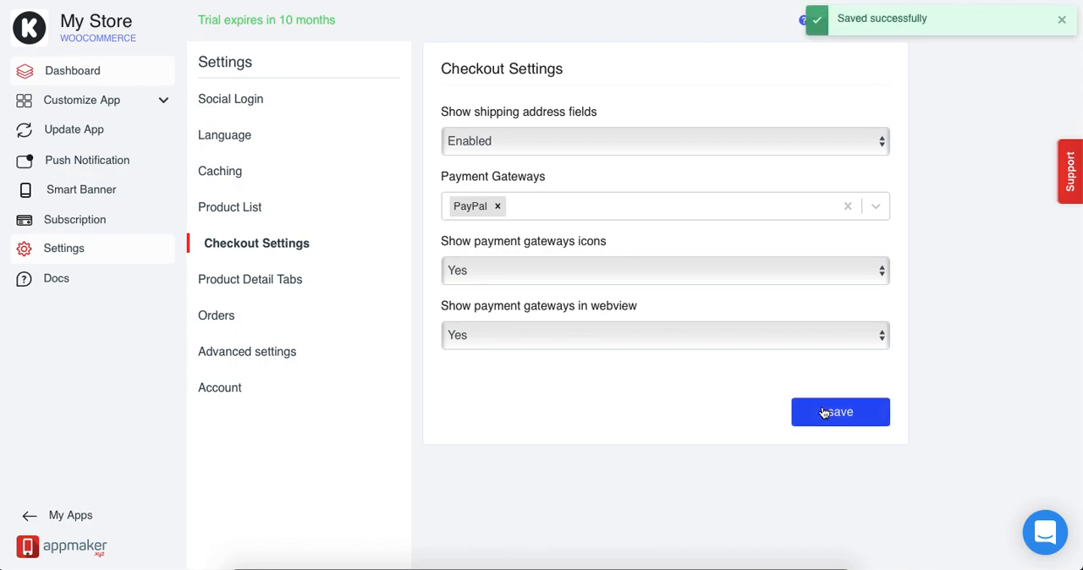